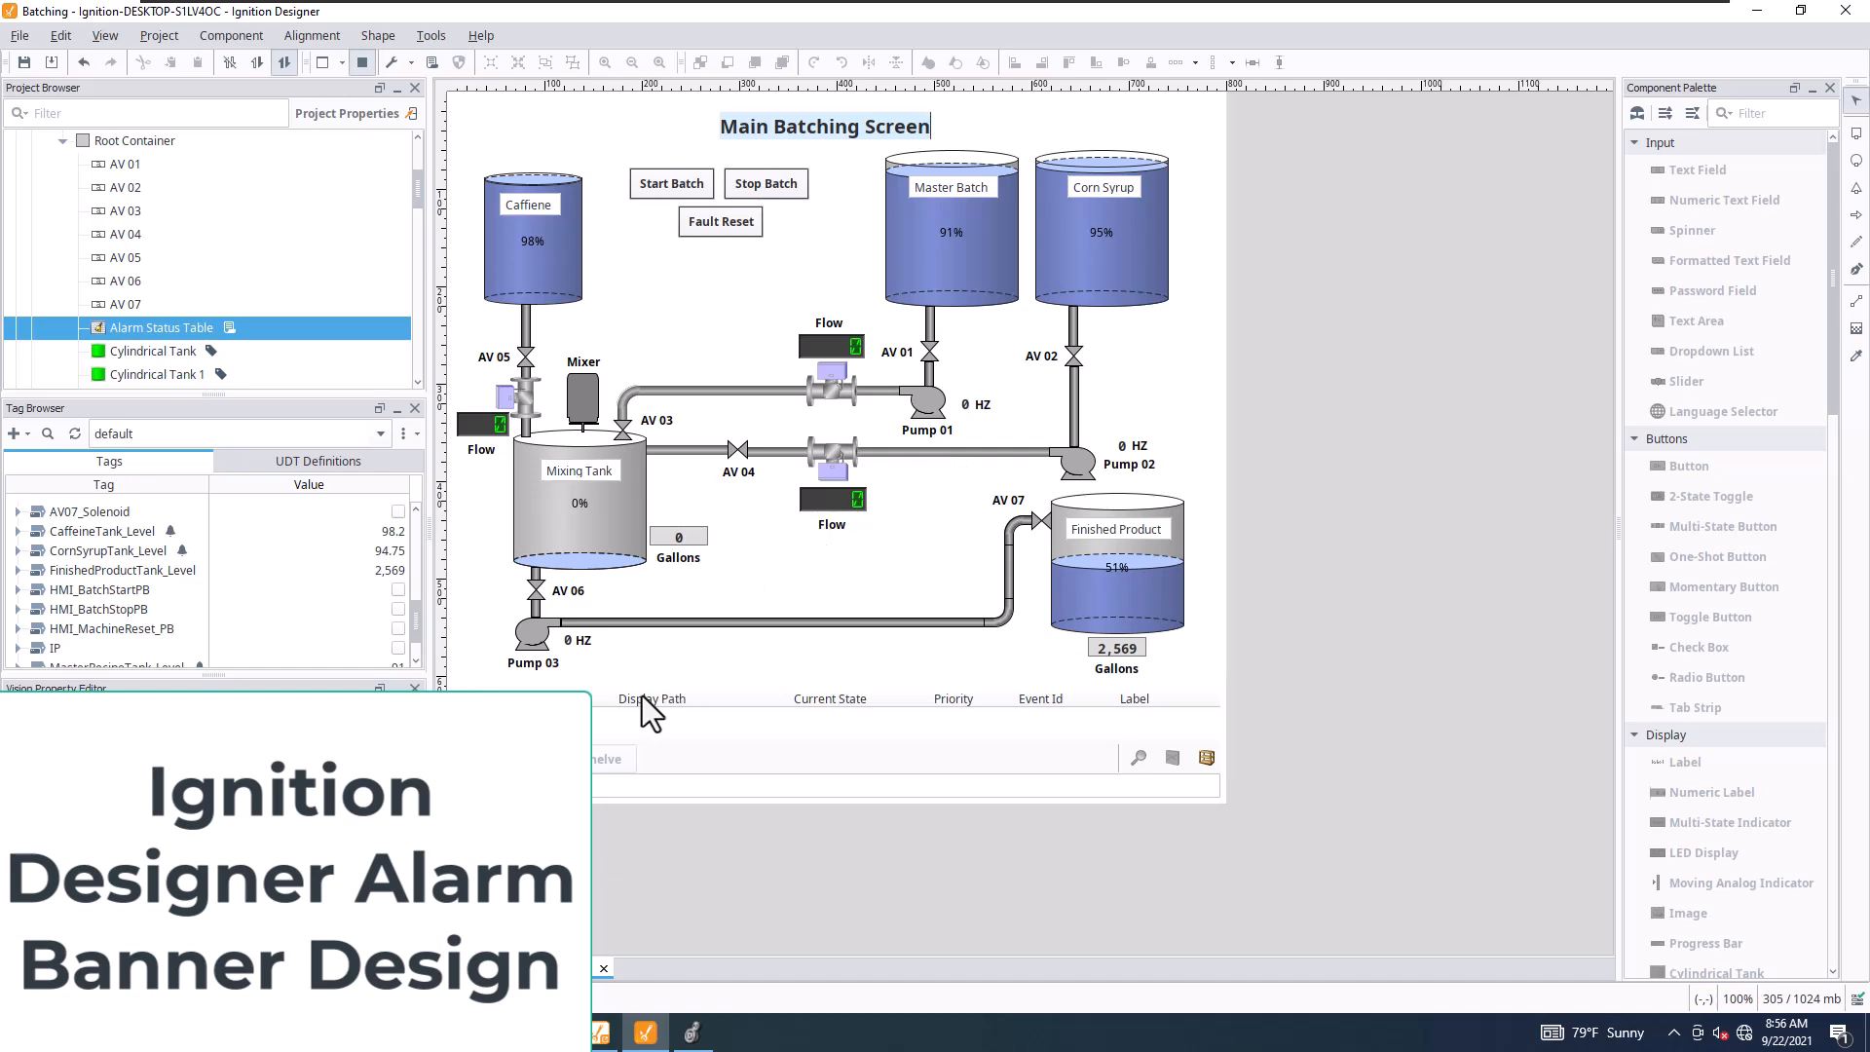
# - Select the Alarm Status Table component on the Main Batching Screen
pyautogui.click(827, 697)
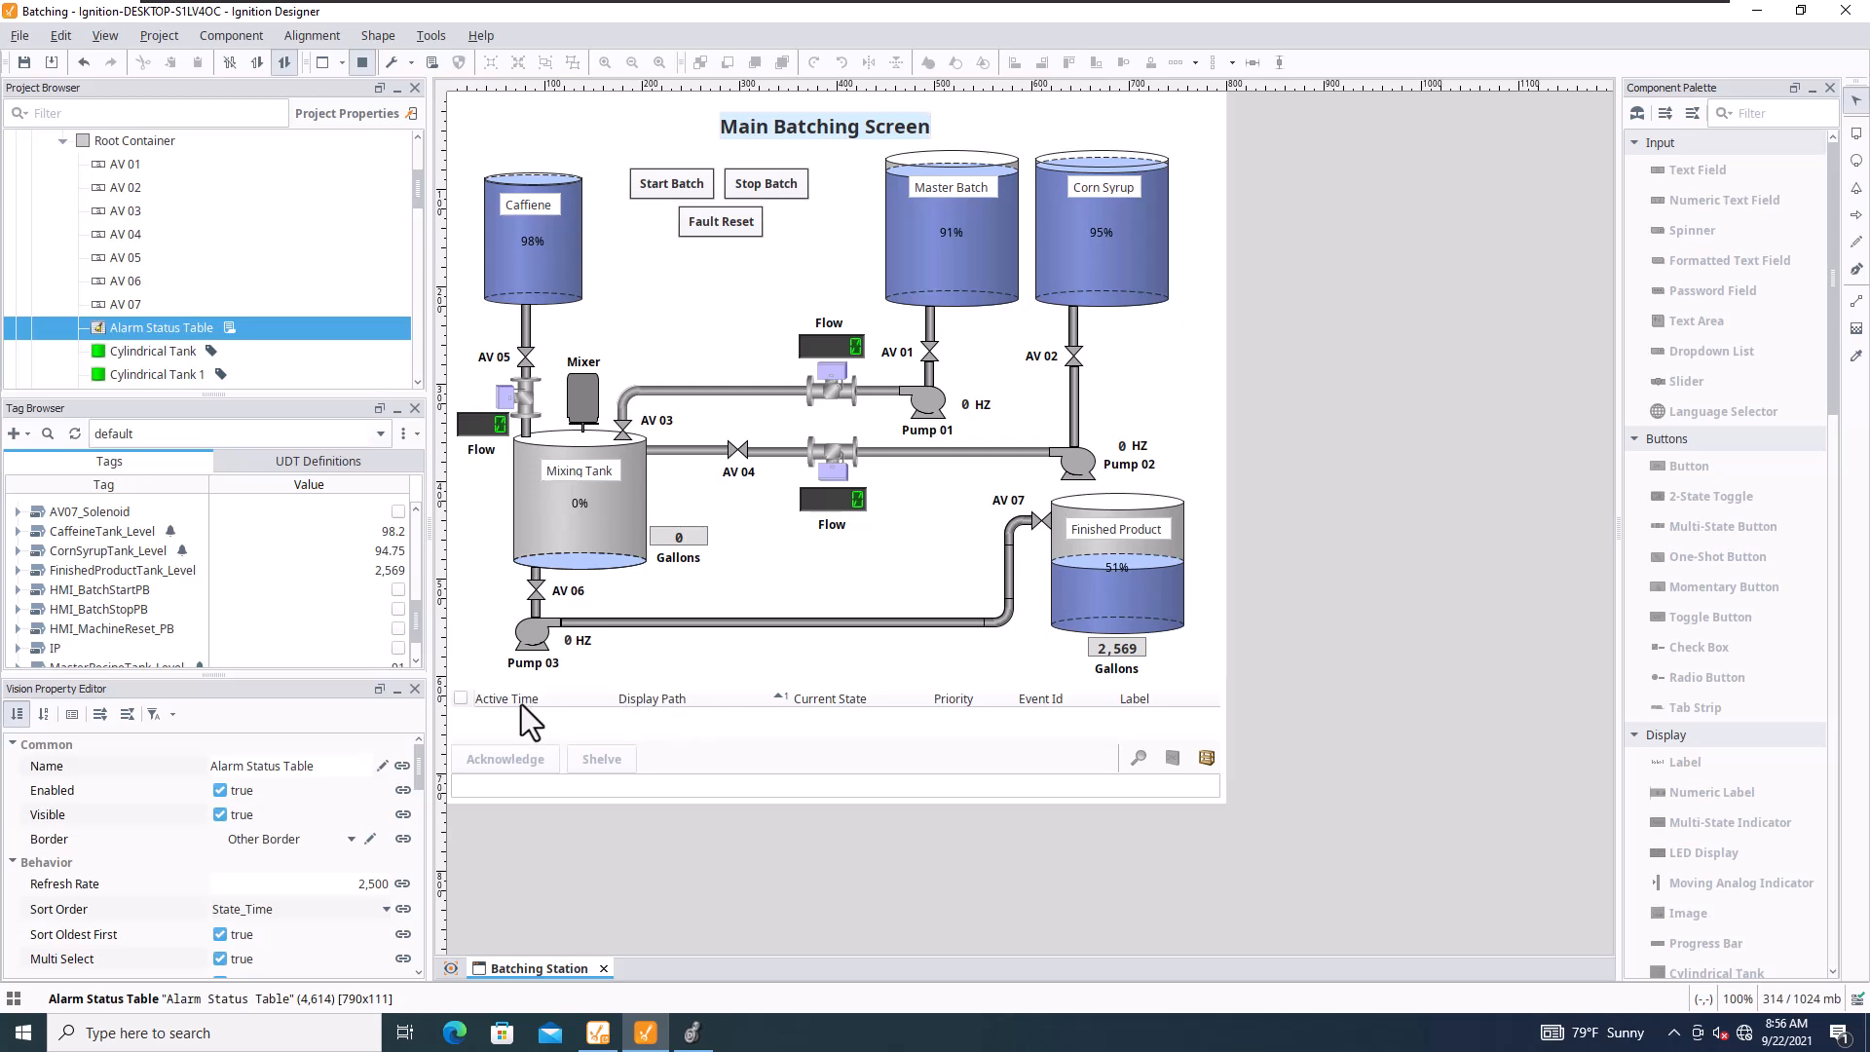
pyautogui.moveTo(662, 714)
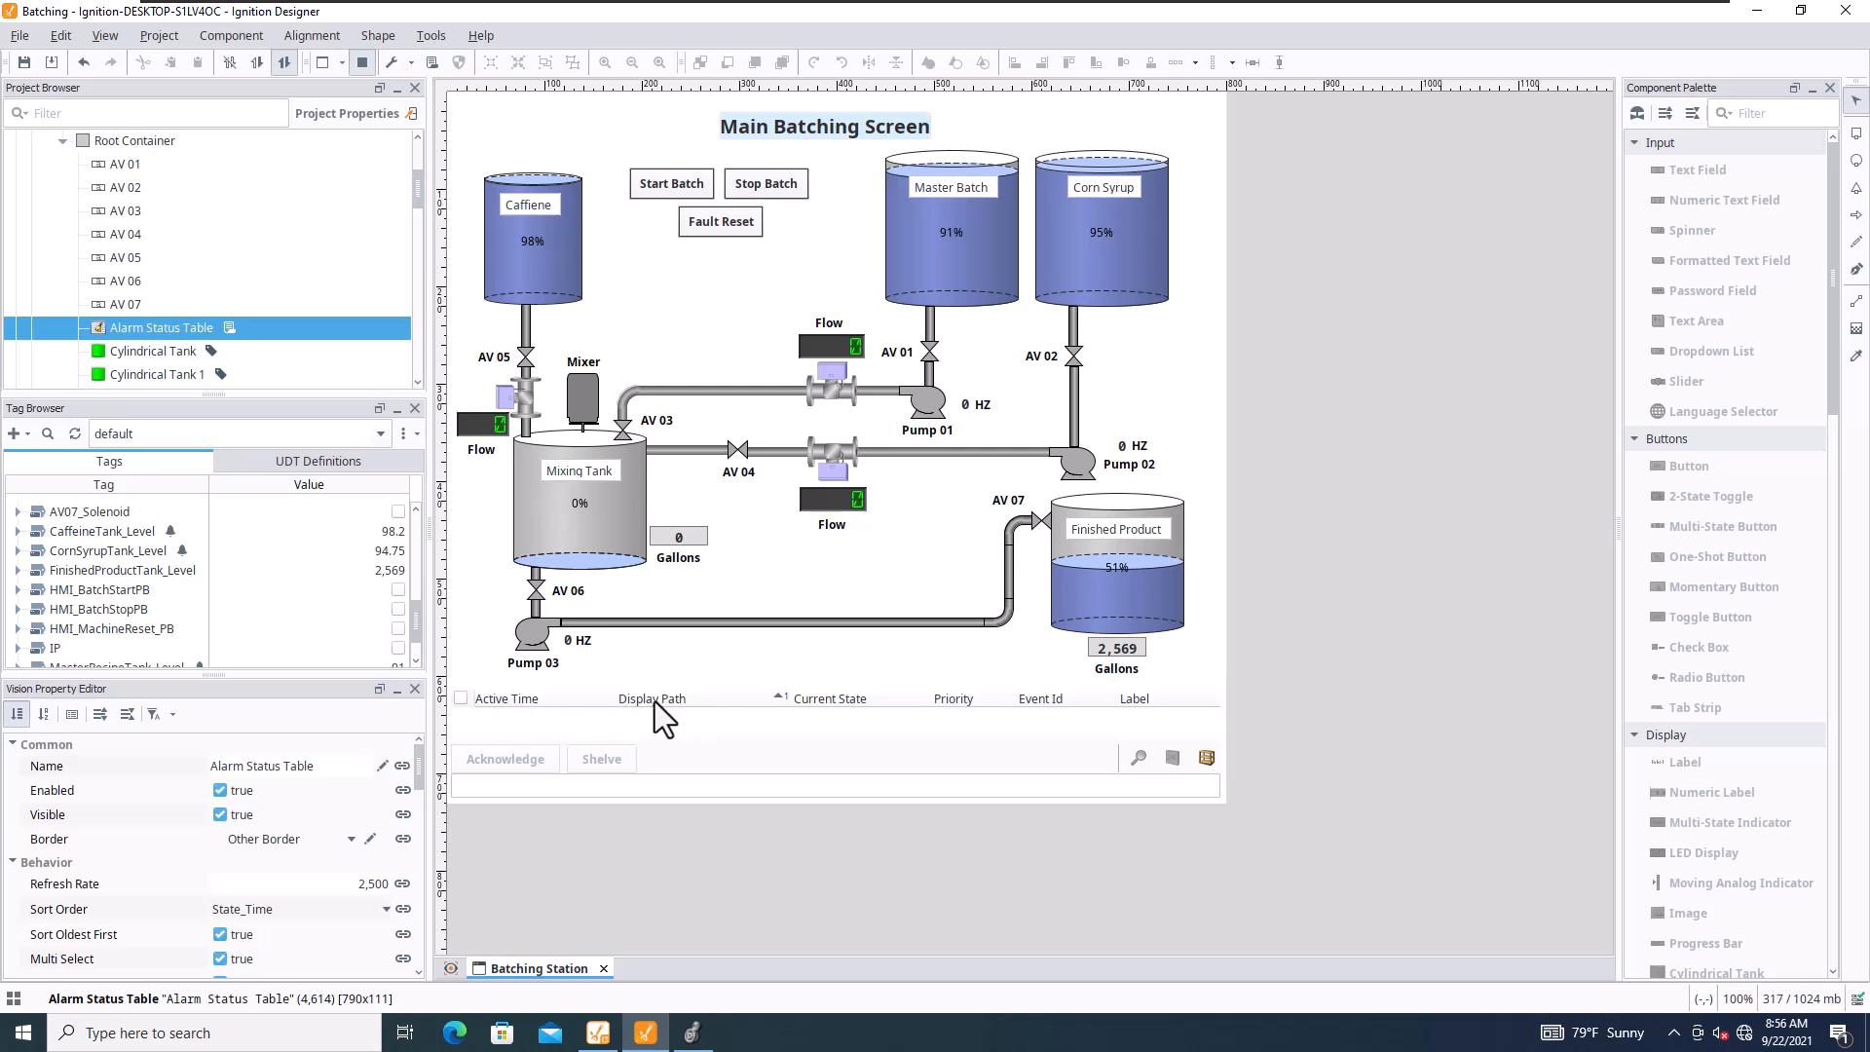
pyautogui.moveTo(857, 718)
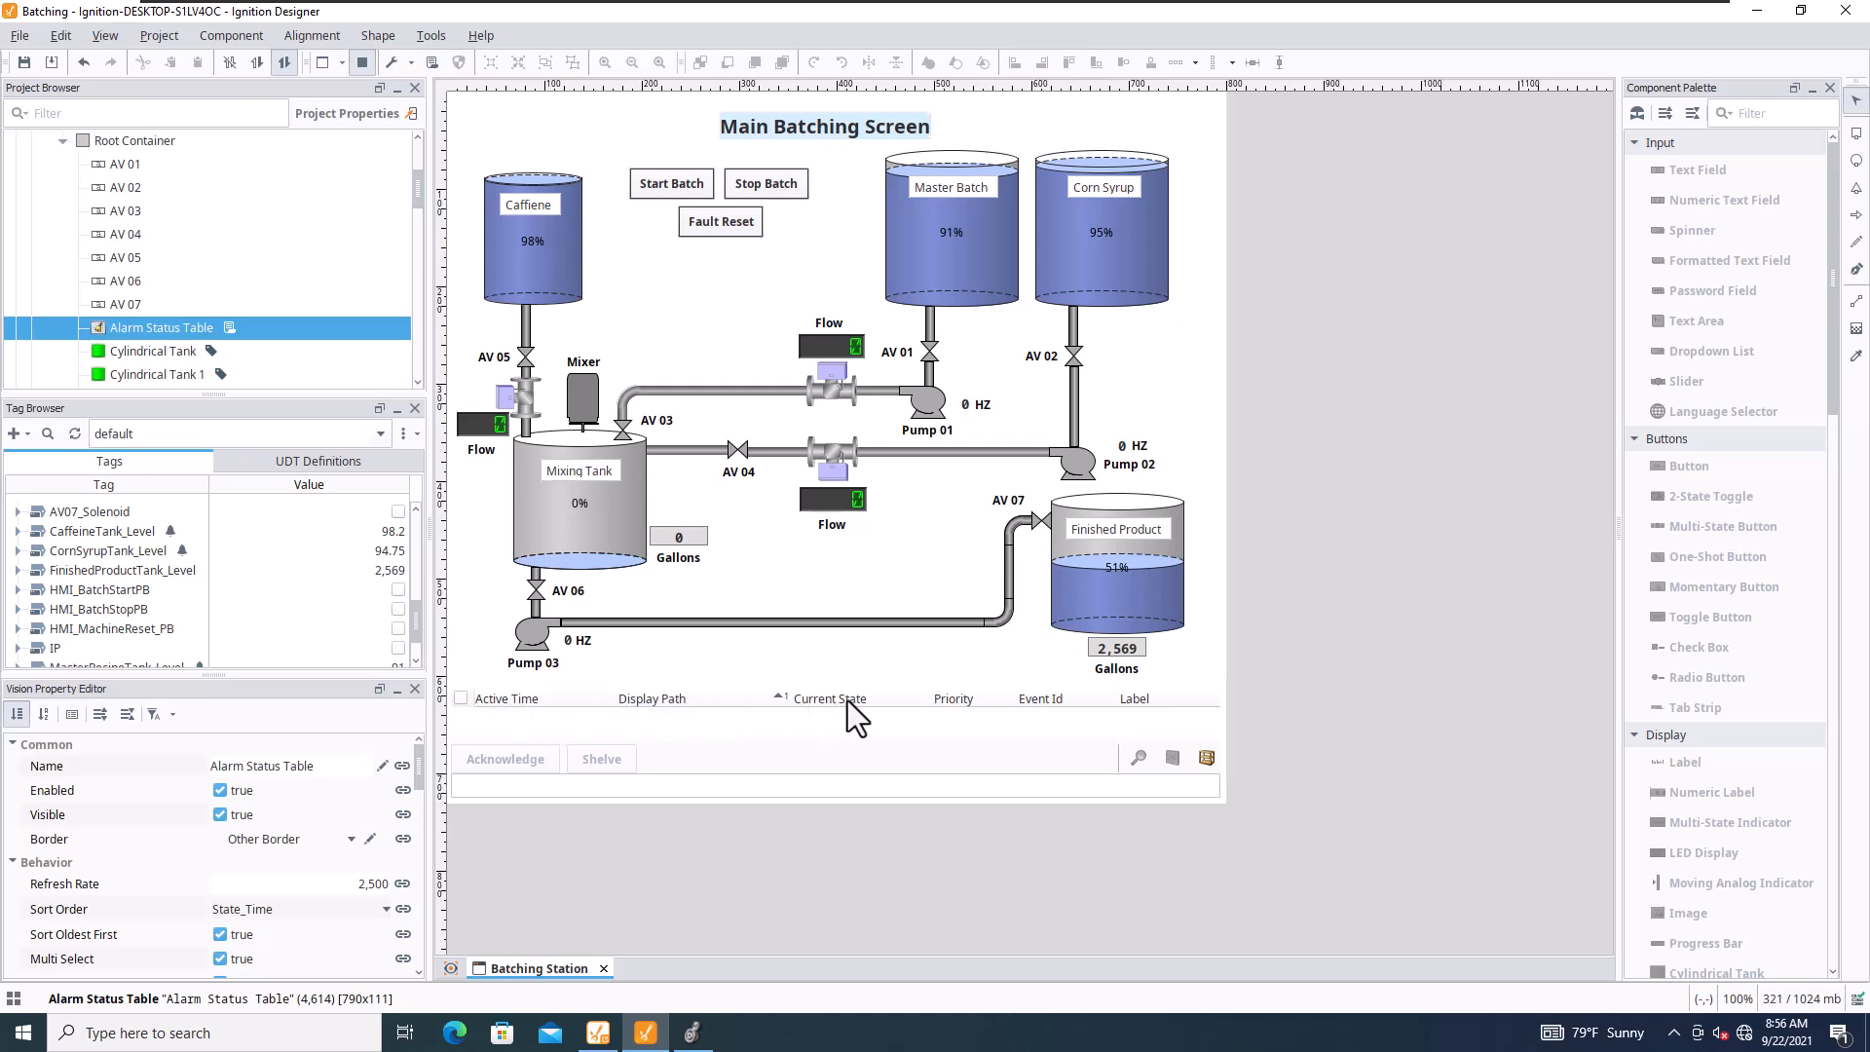
pyautogui.moveTo(1060, 713)
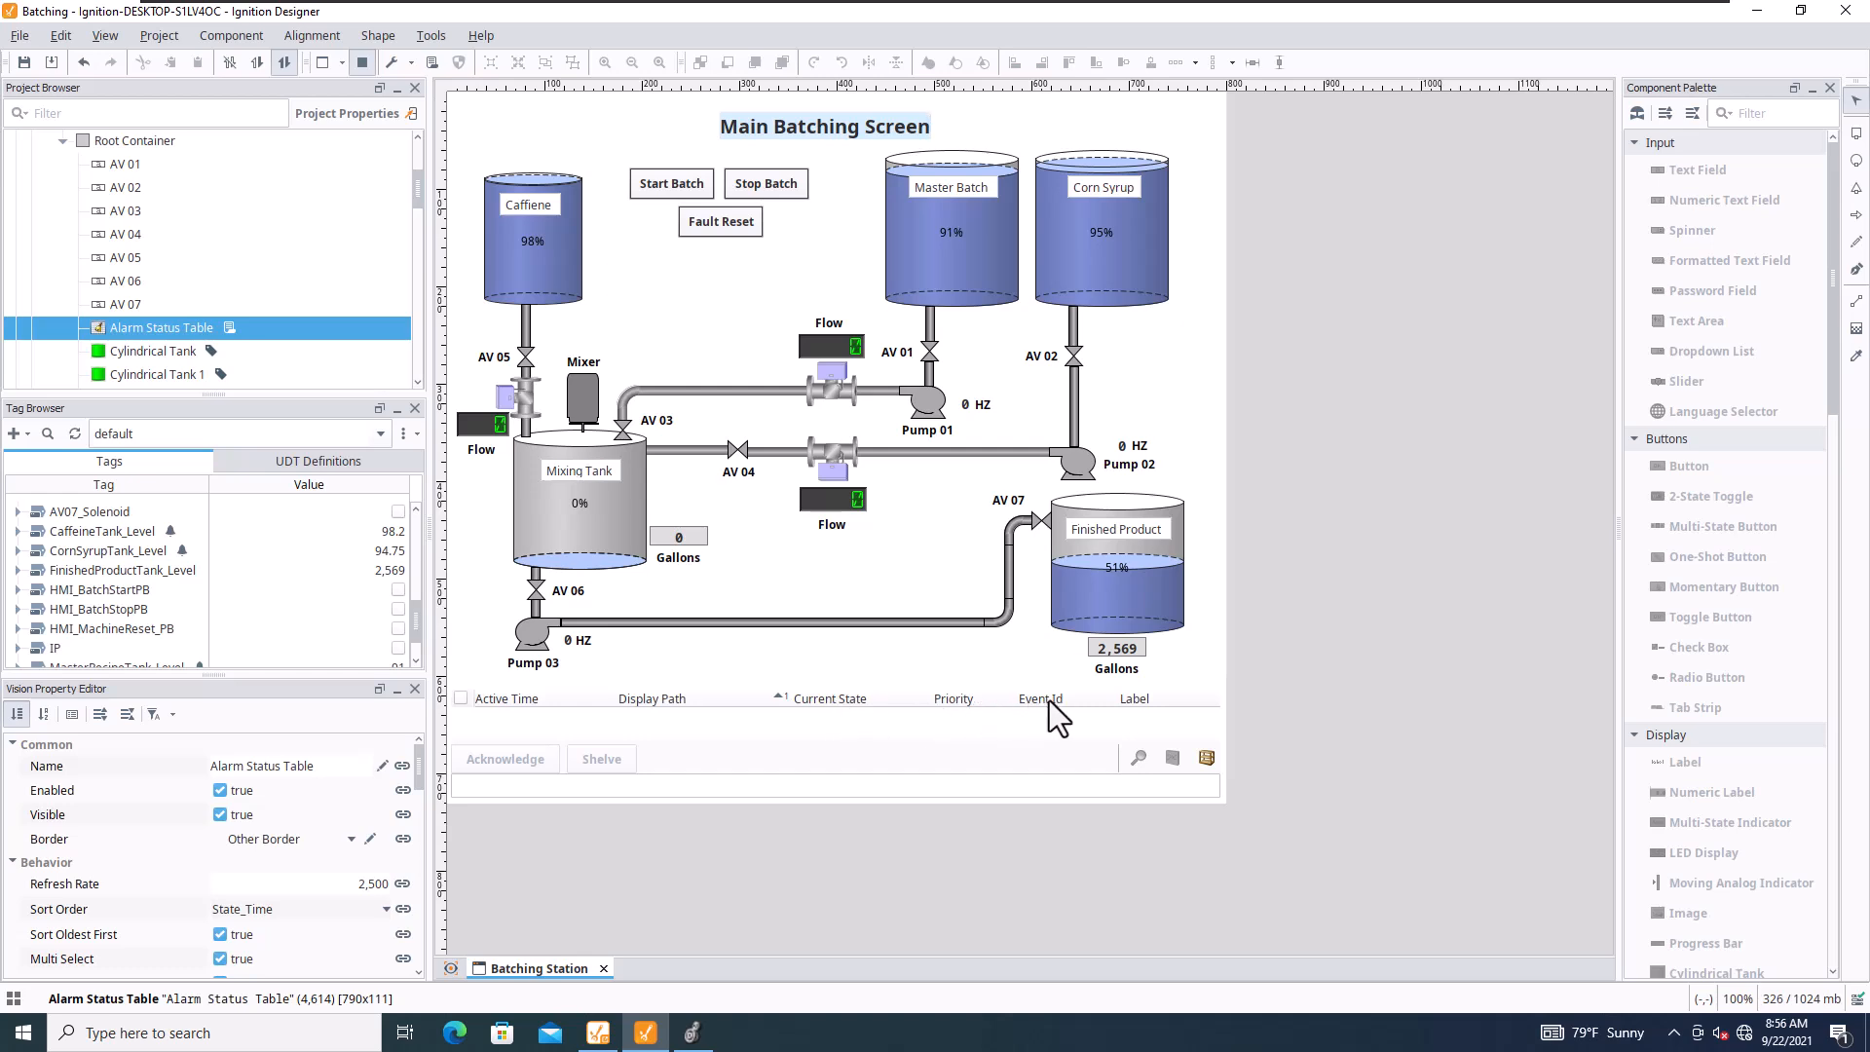
pyautogui.moveTo(411, 179)
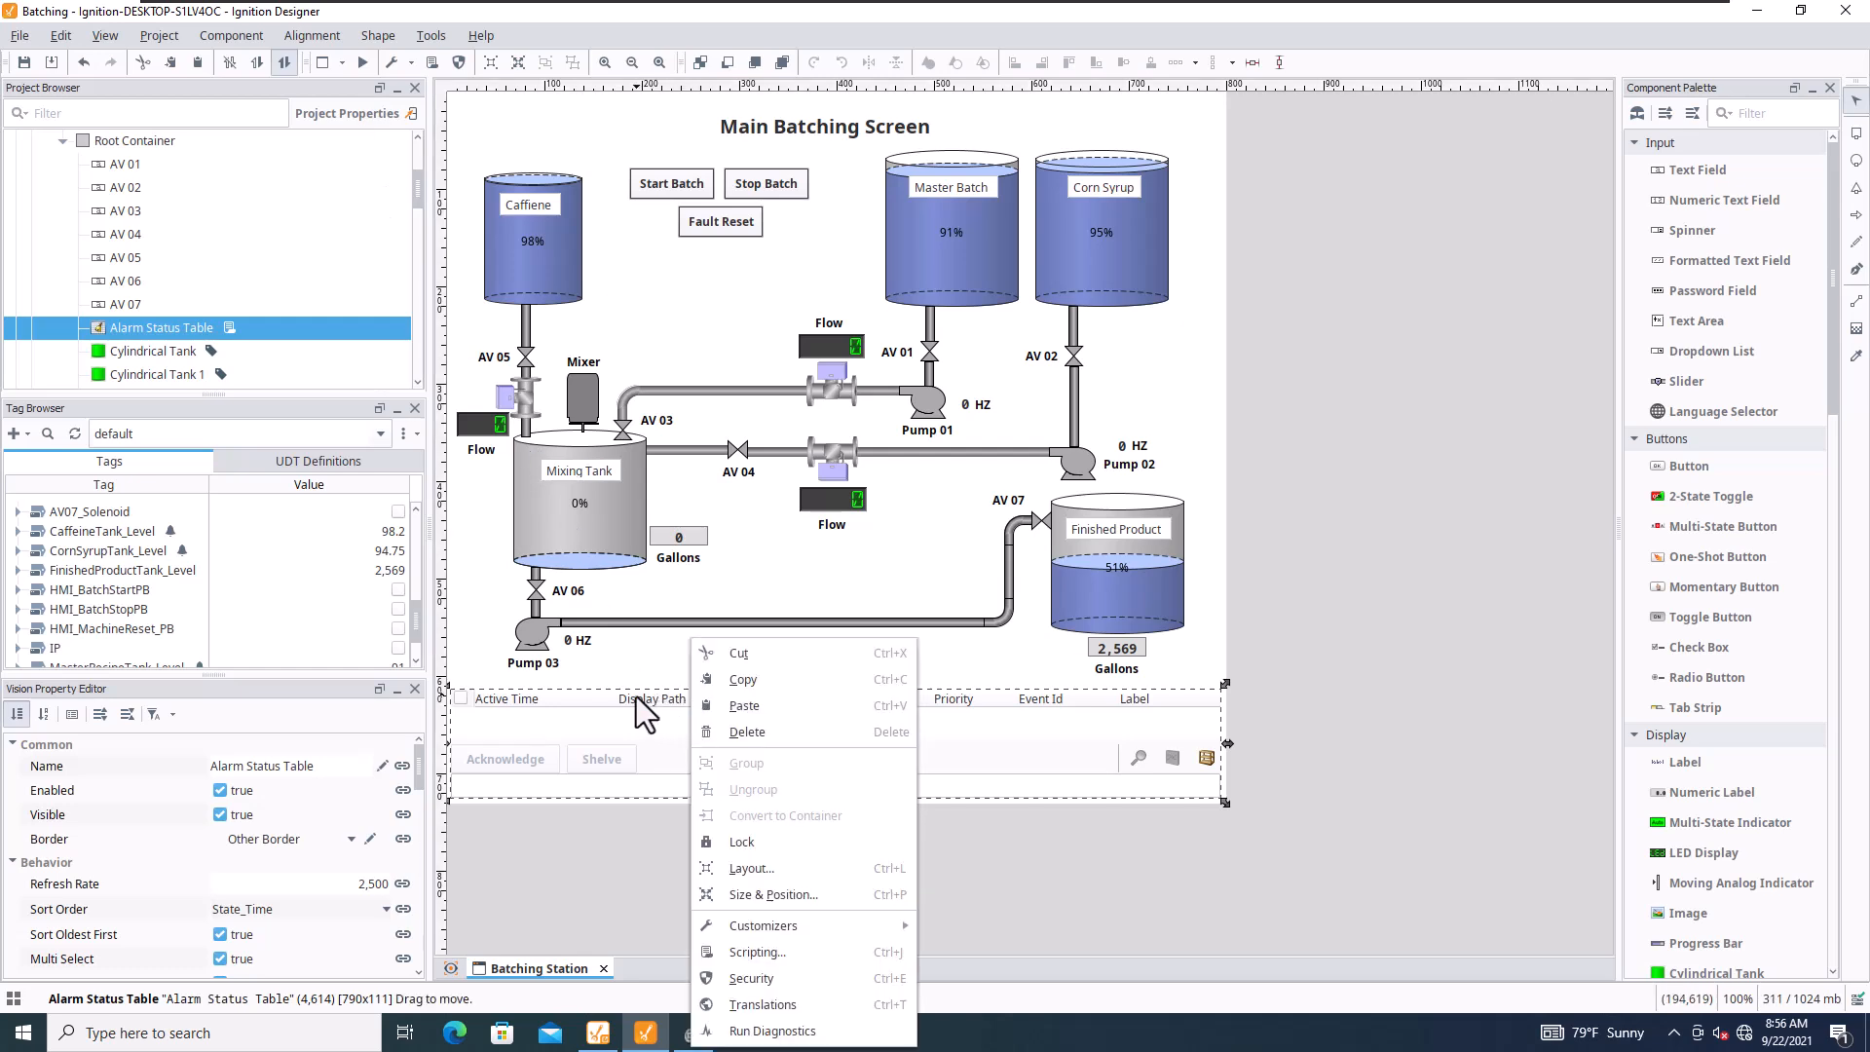
pyautogui.moveTo(375, 35)
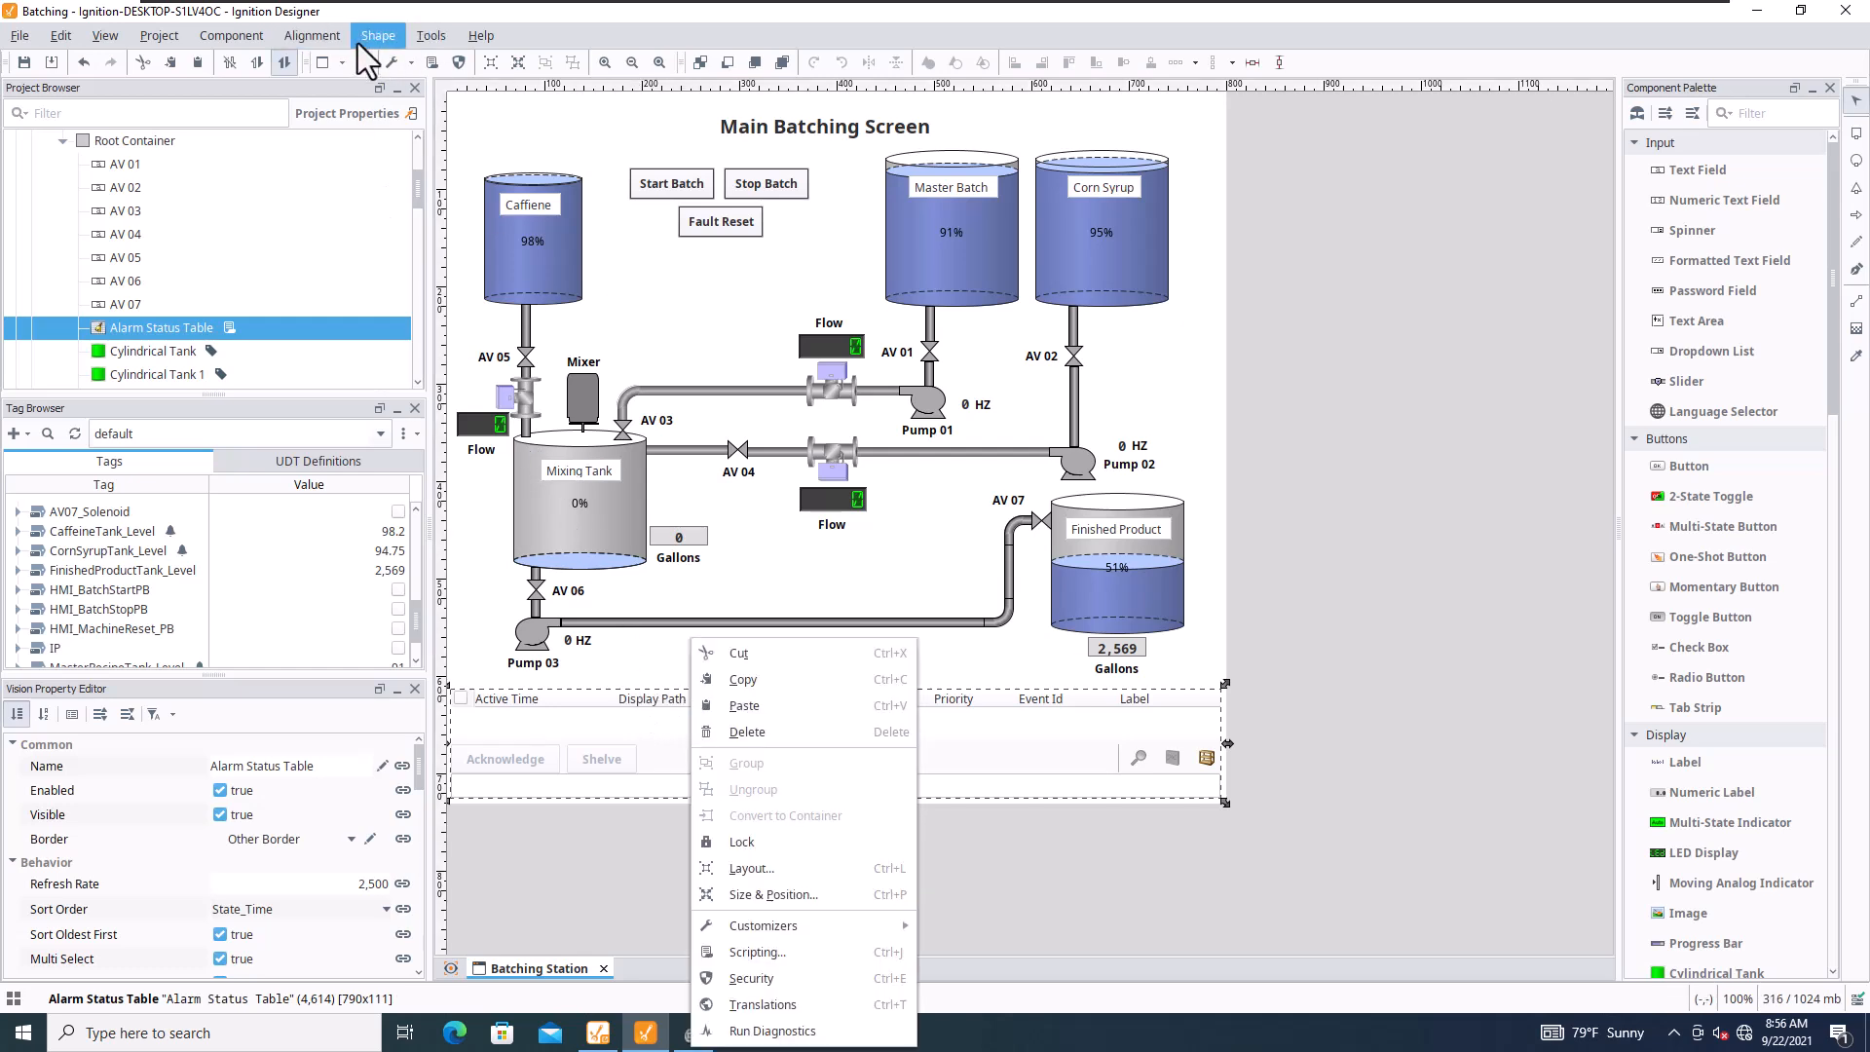
# - Hide the Event Id column from the header menu and bring up options for Display Path
pyautogui.click(680, 715)
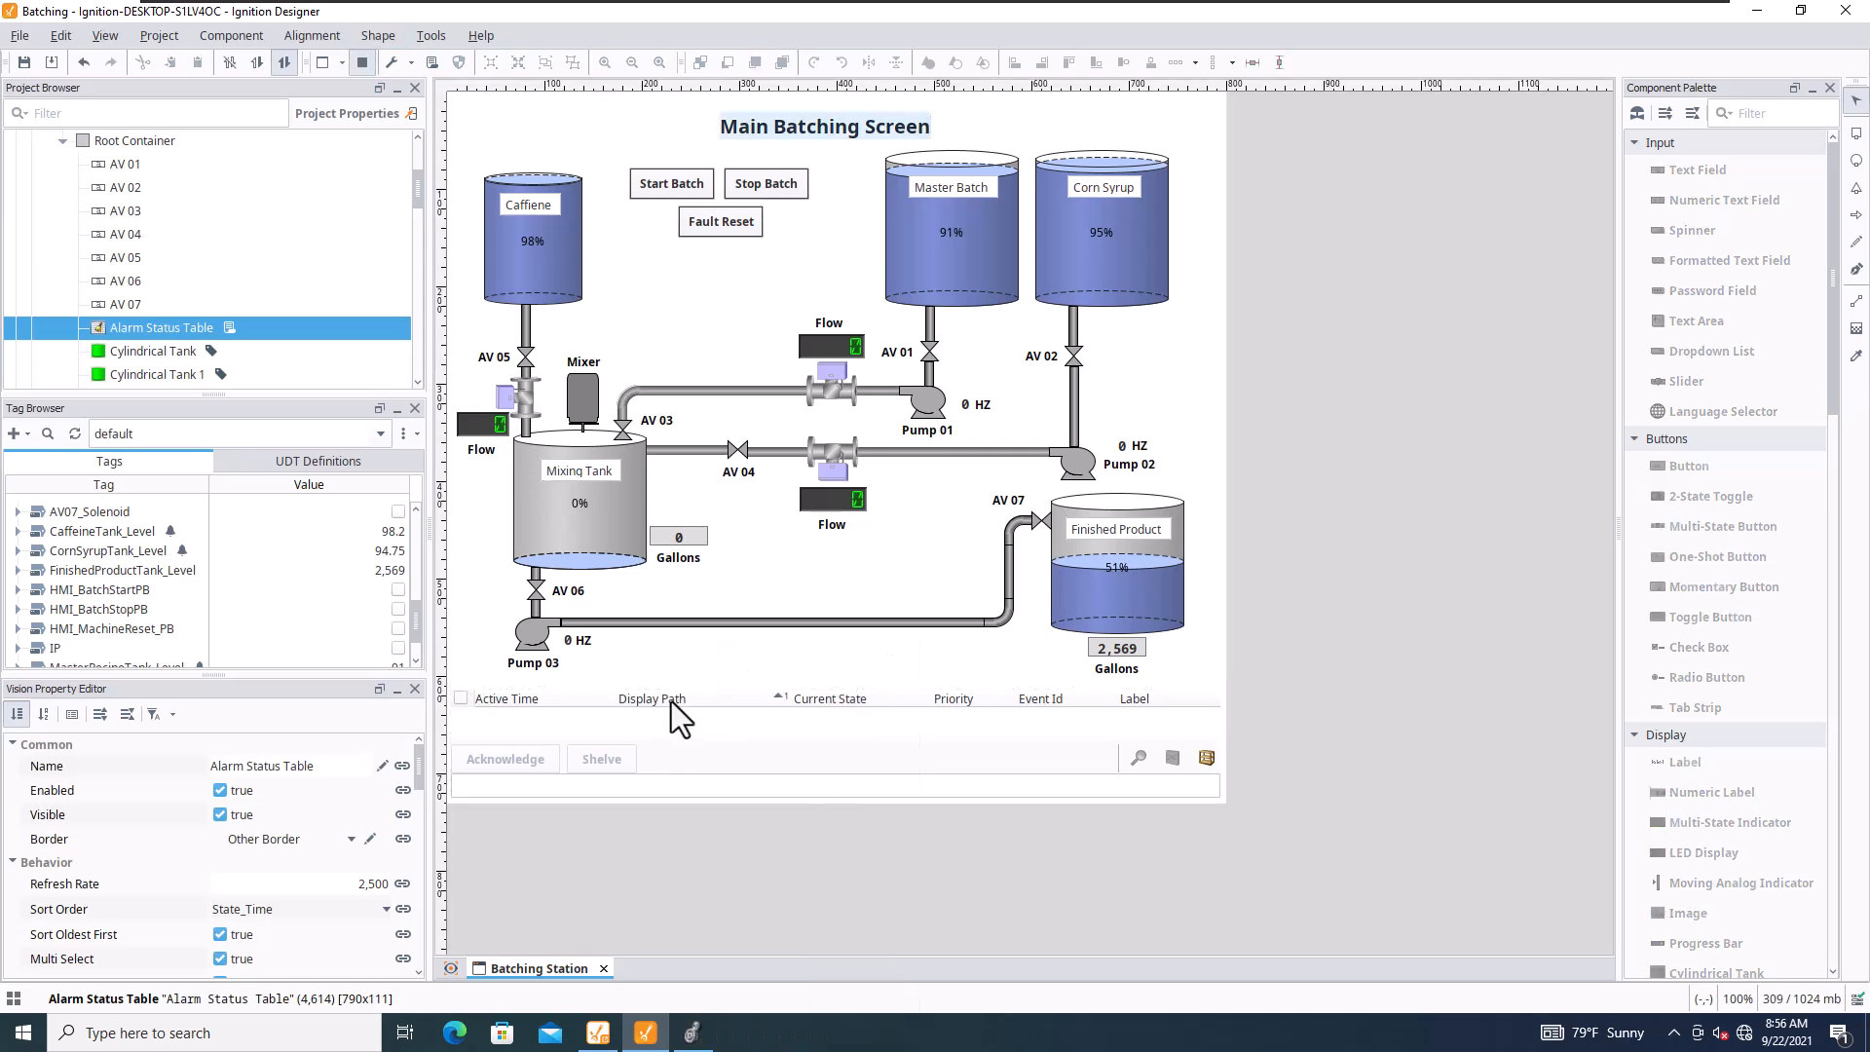
pyautogui.rightClick(653, 697)
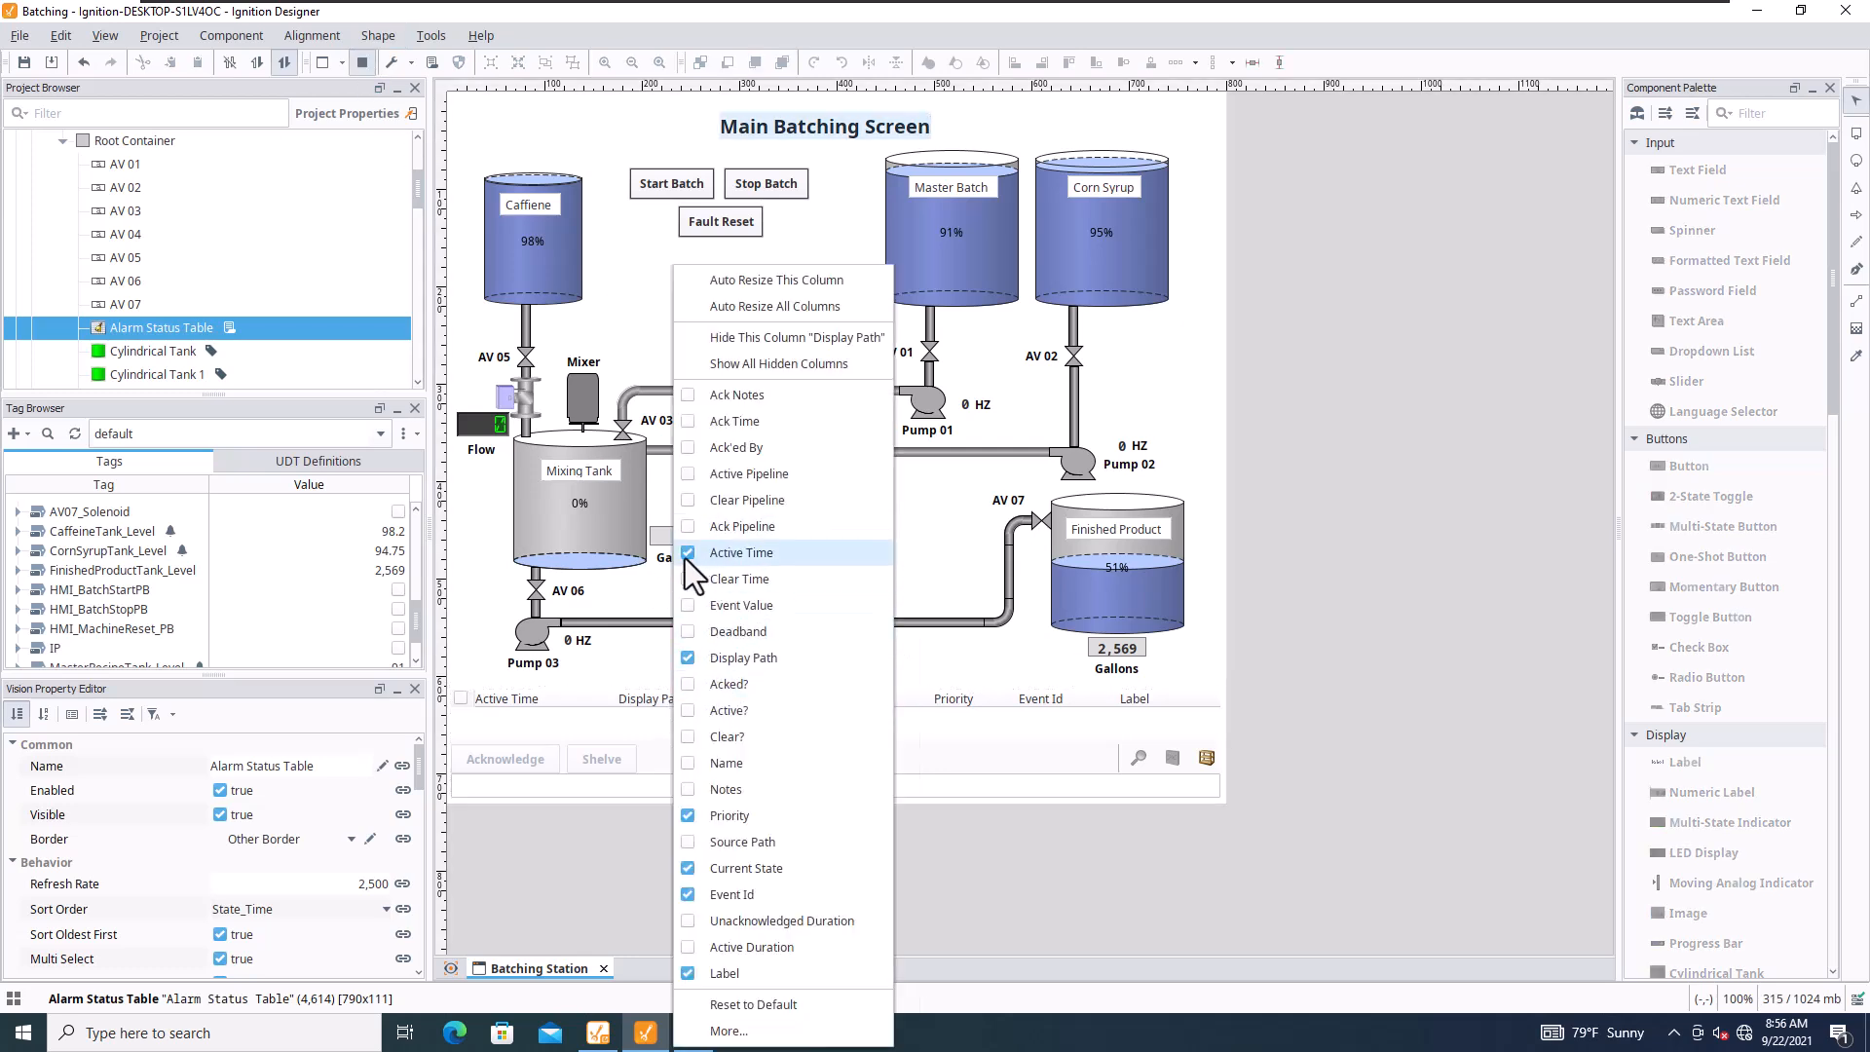
pyautogui.click(687, 868)
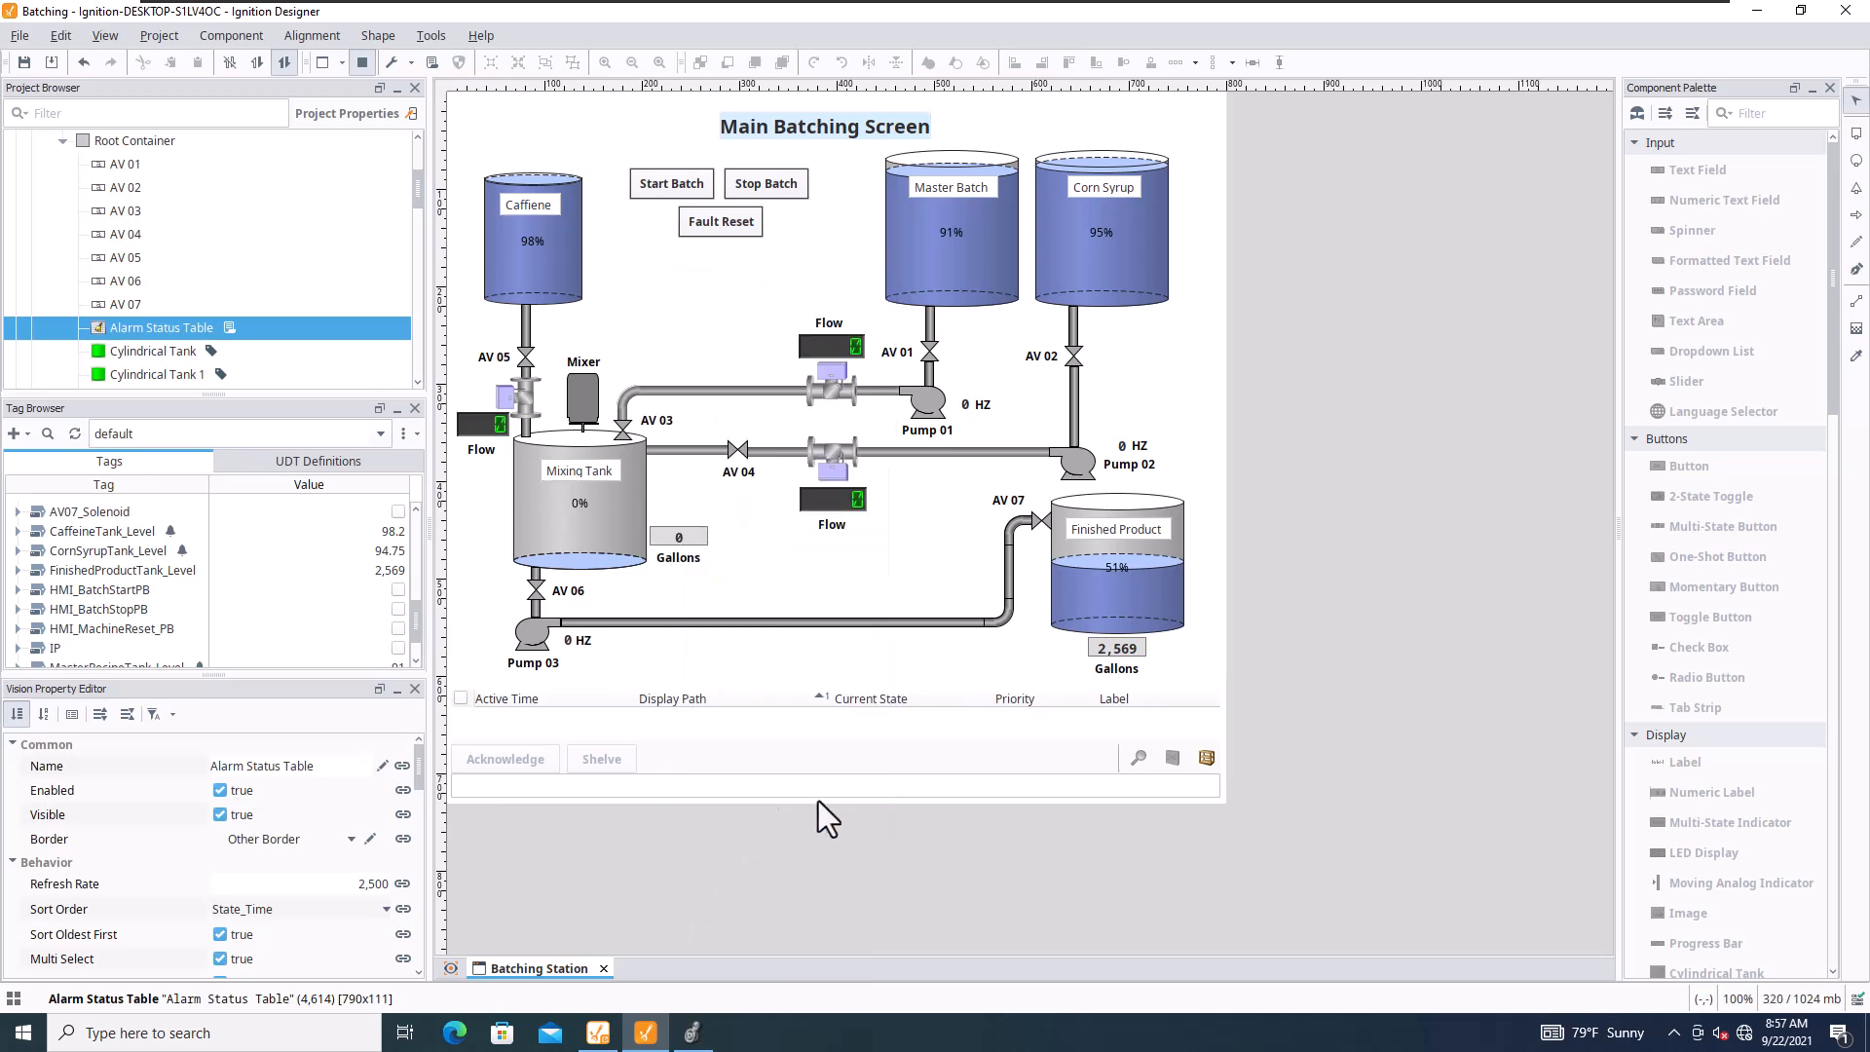
pyautogui.moveTo(881, 721)
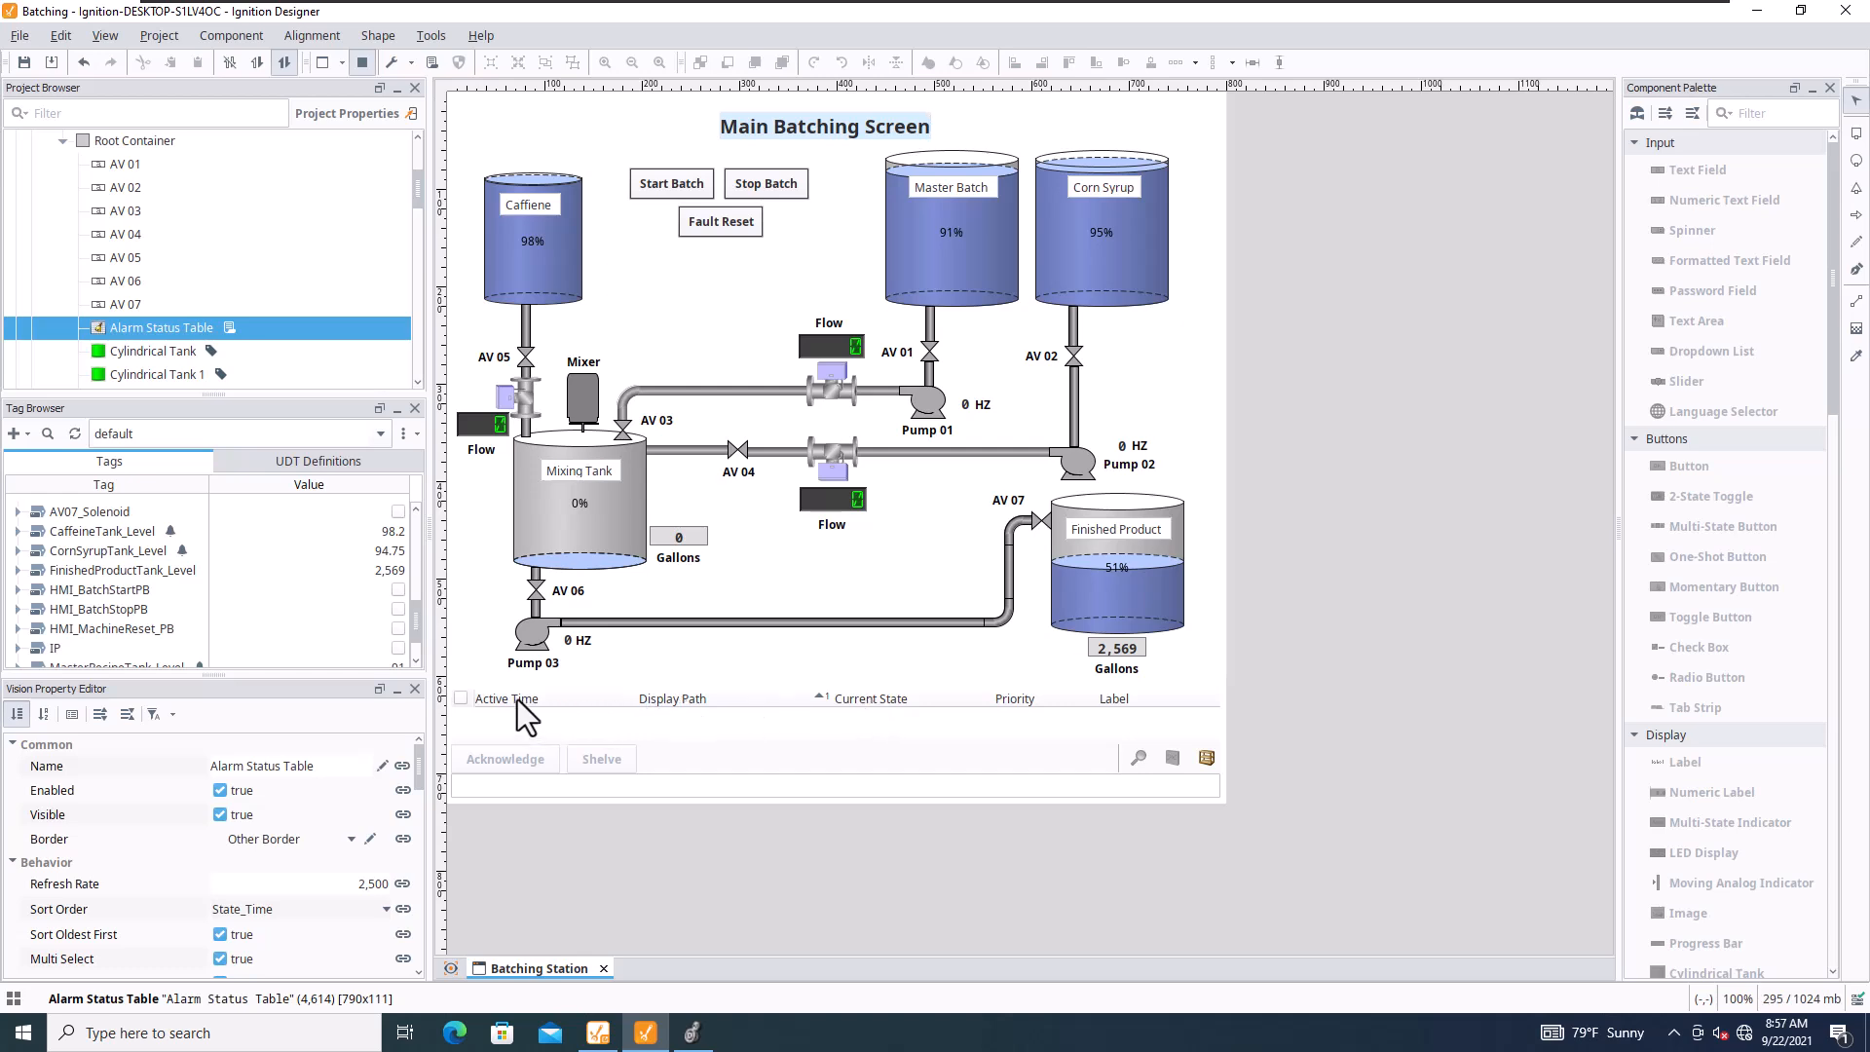
pyautogui.rightClick(506, 697)
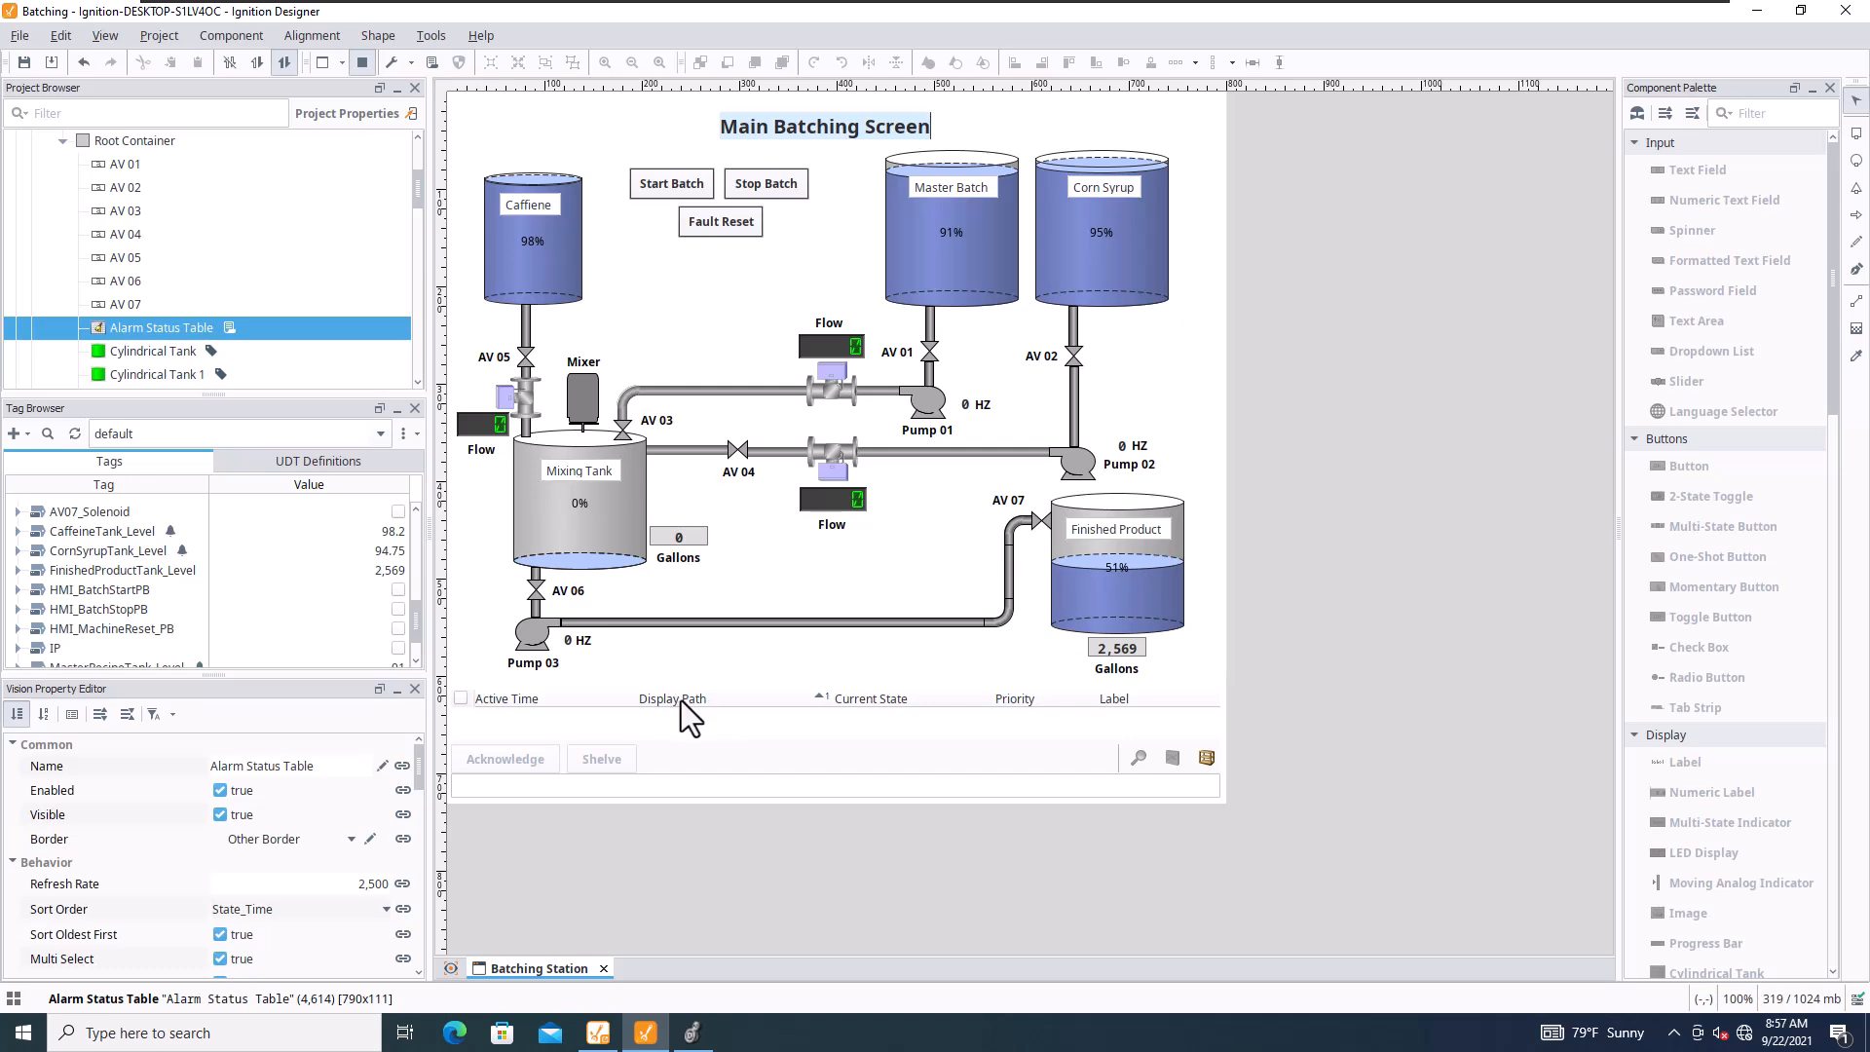
pyautogui.moveTo(1128, 726)
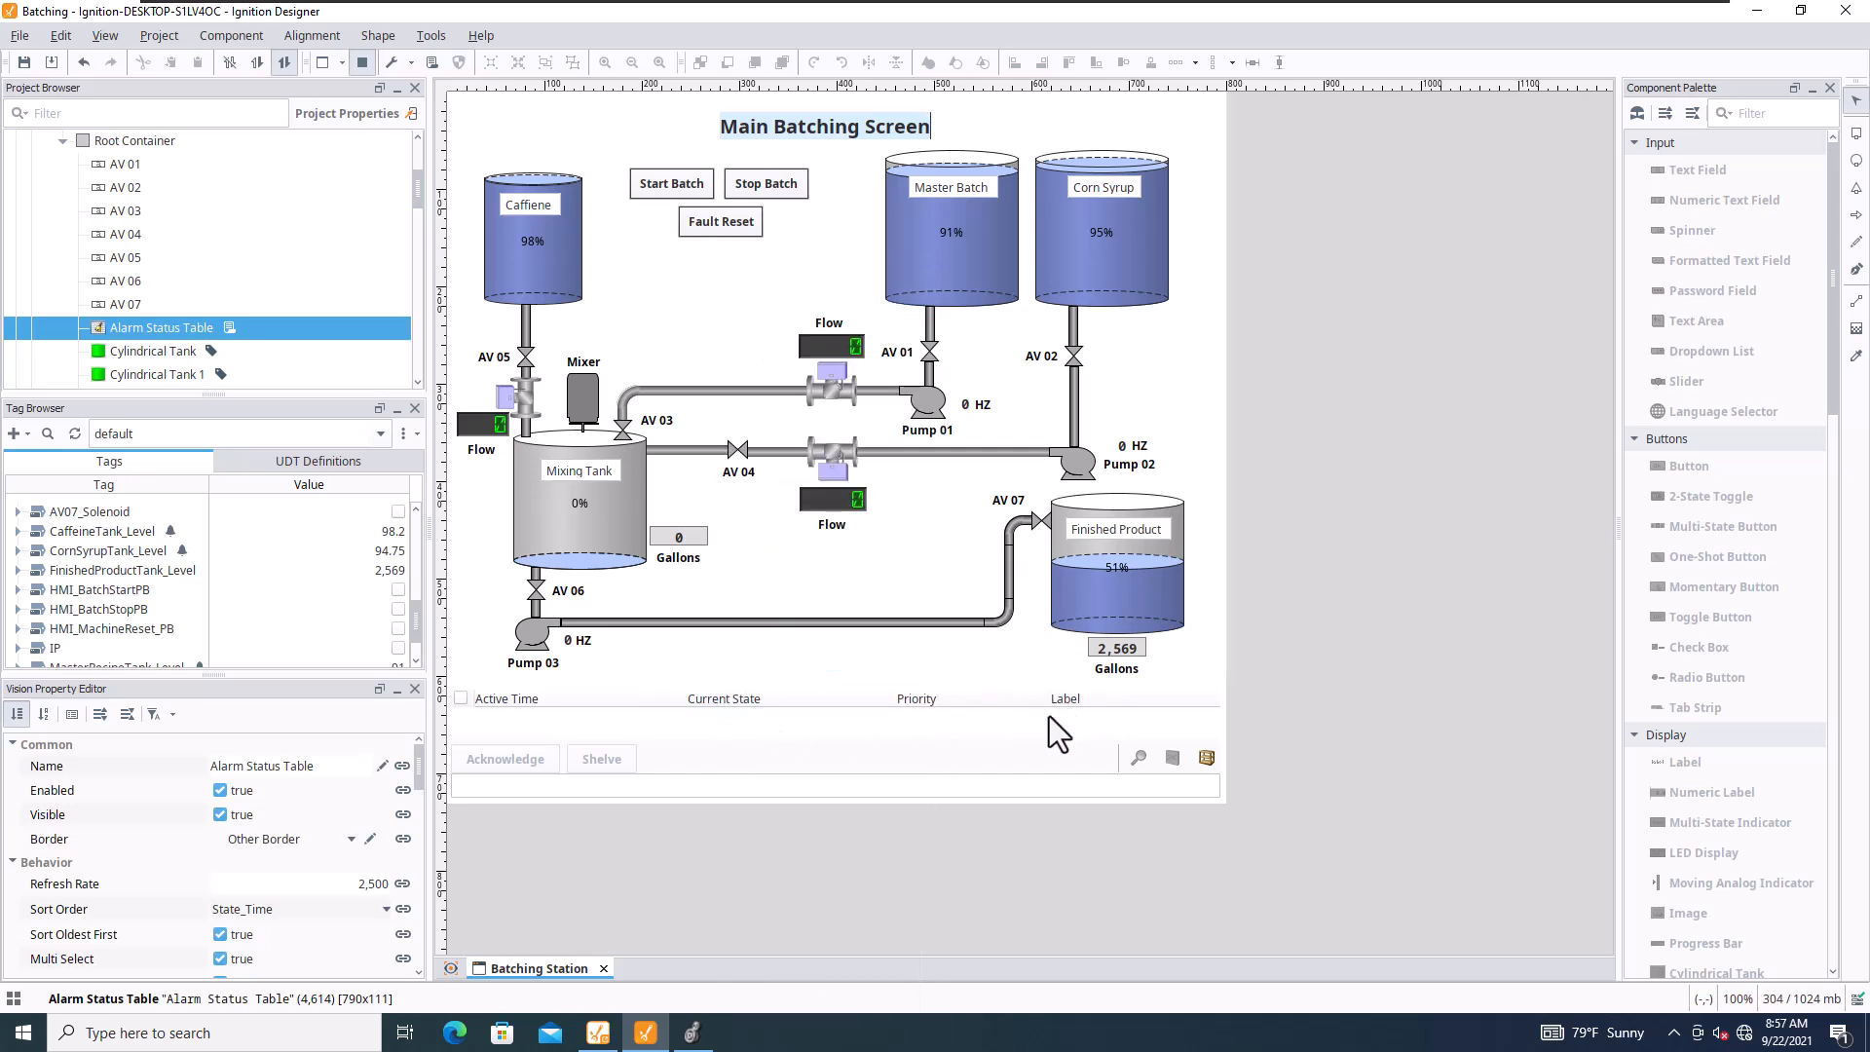
pyautogui.moveTo(912, 718)
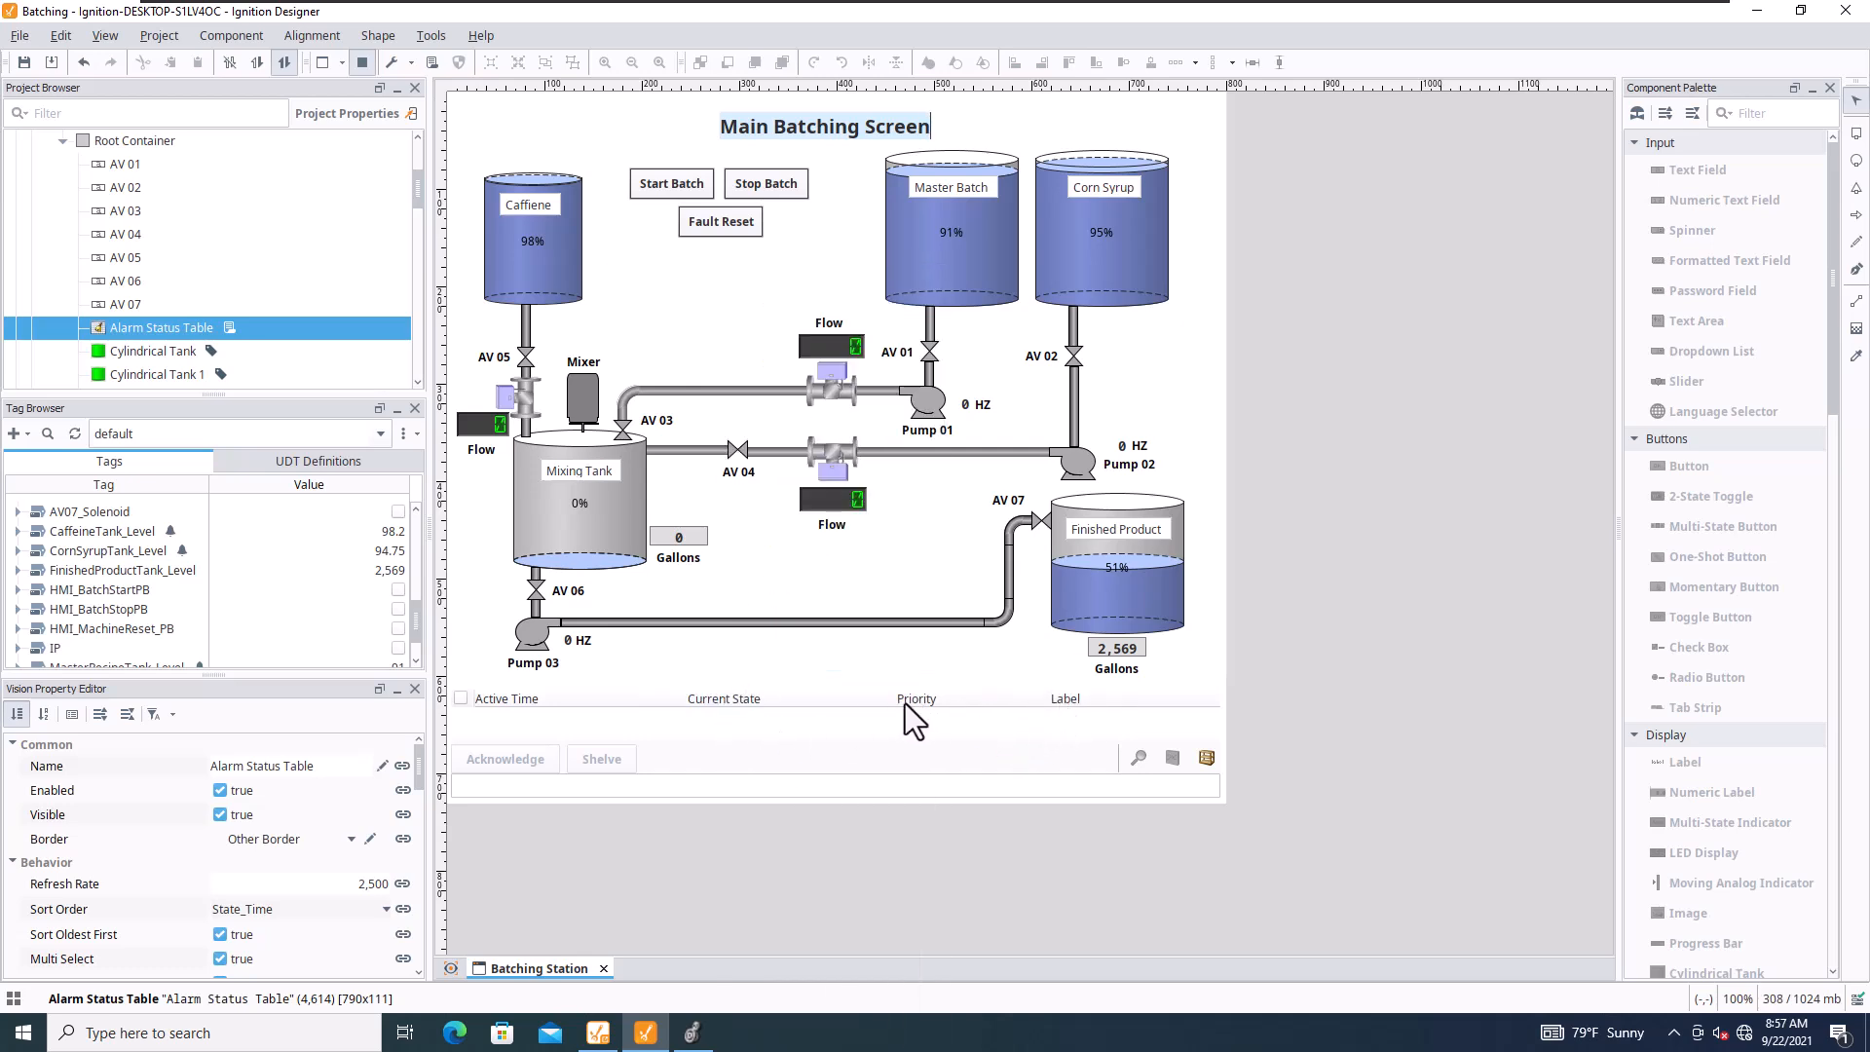
pyautogui.moveTo(434, 171)
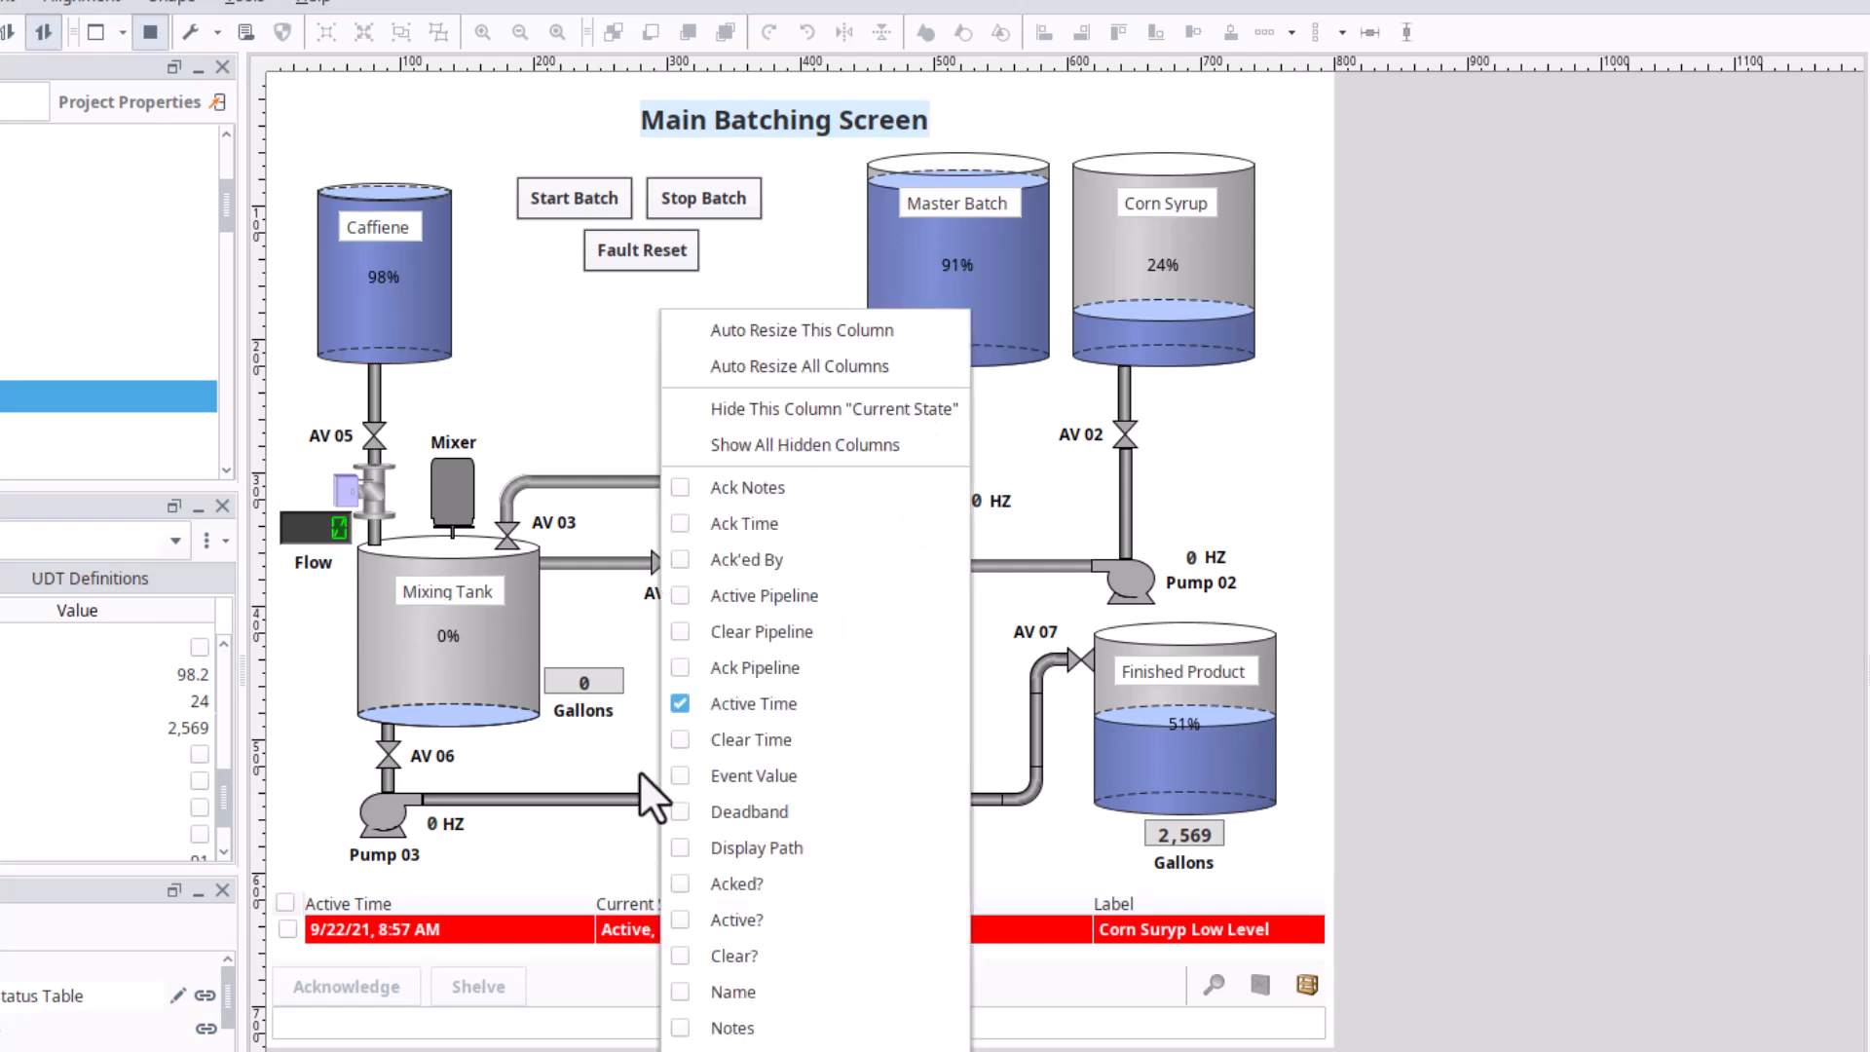
pyautogui.moveTo(578, 888)
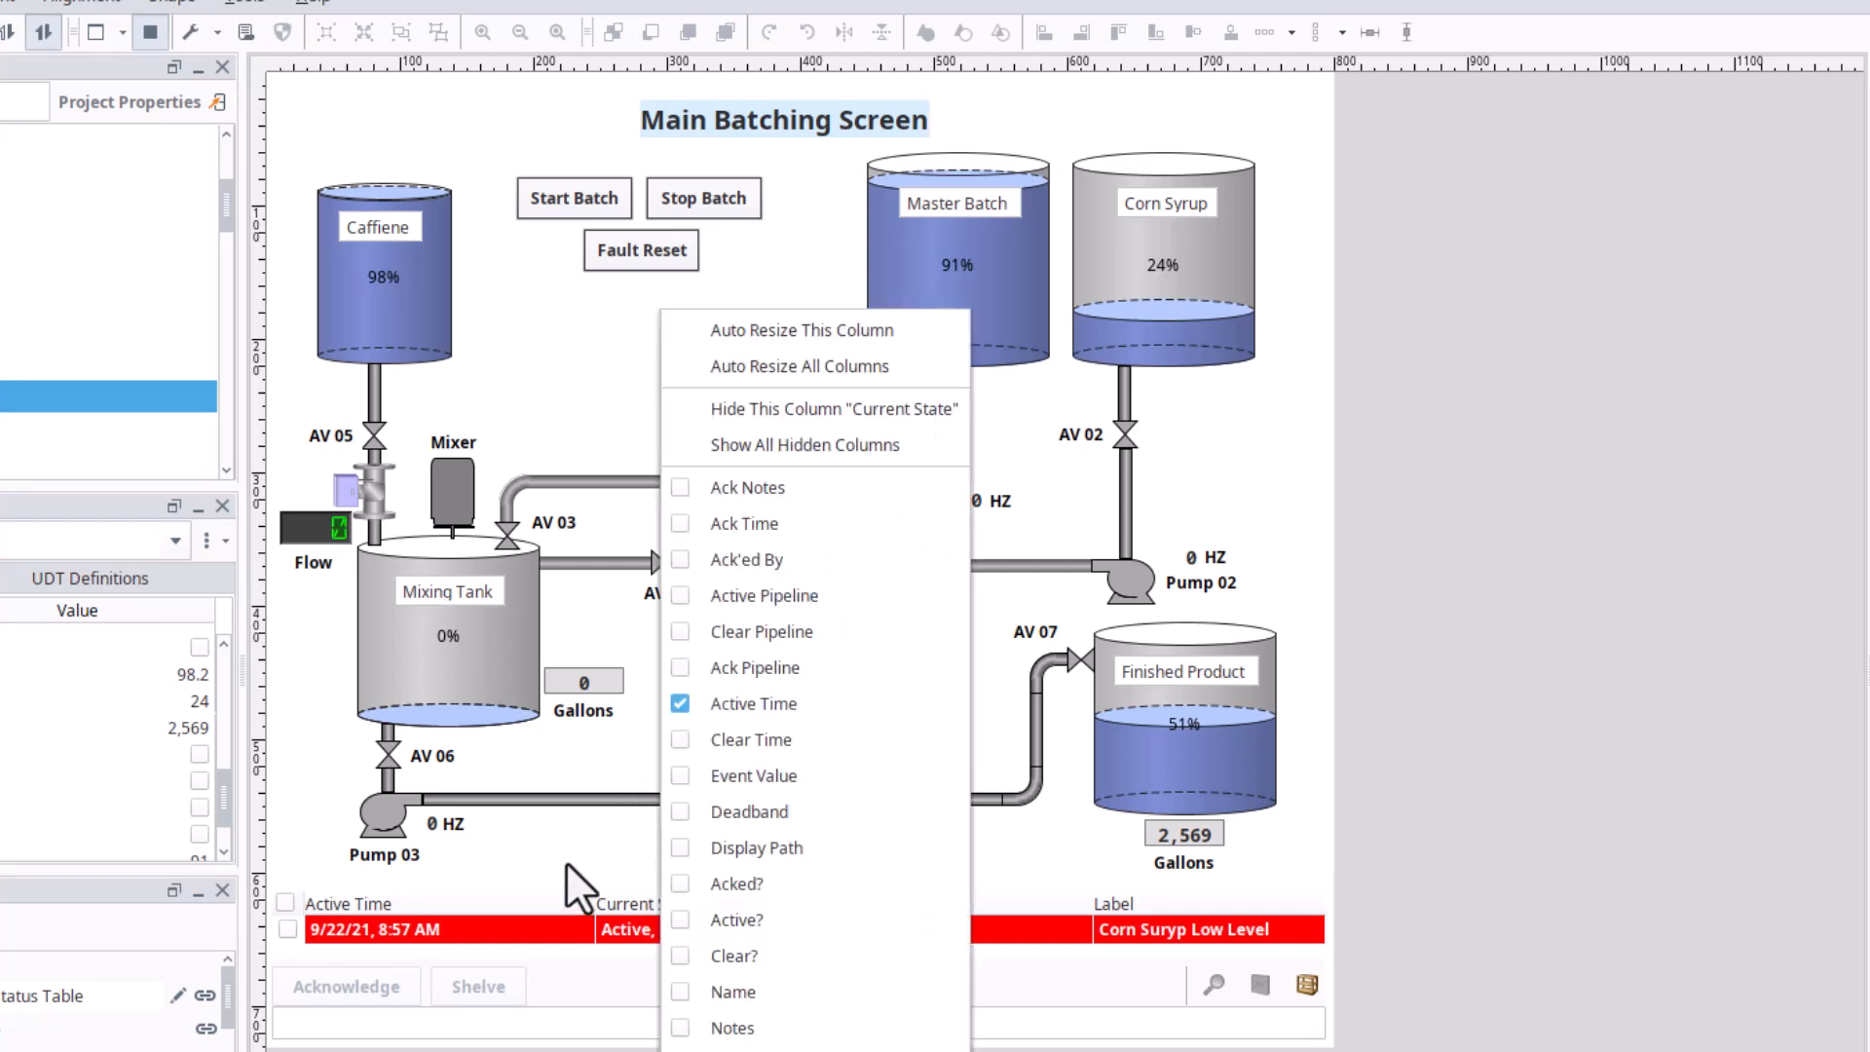
pyautogui.moveTo(742, 524)
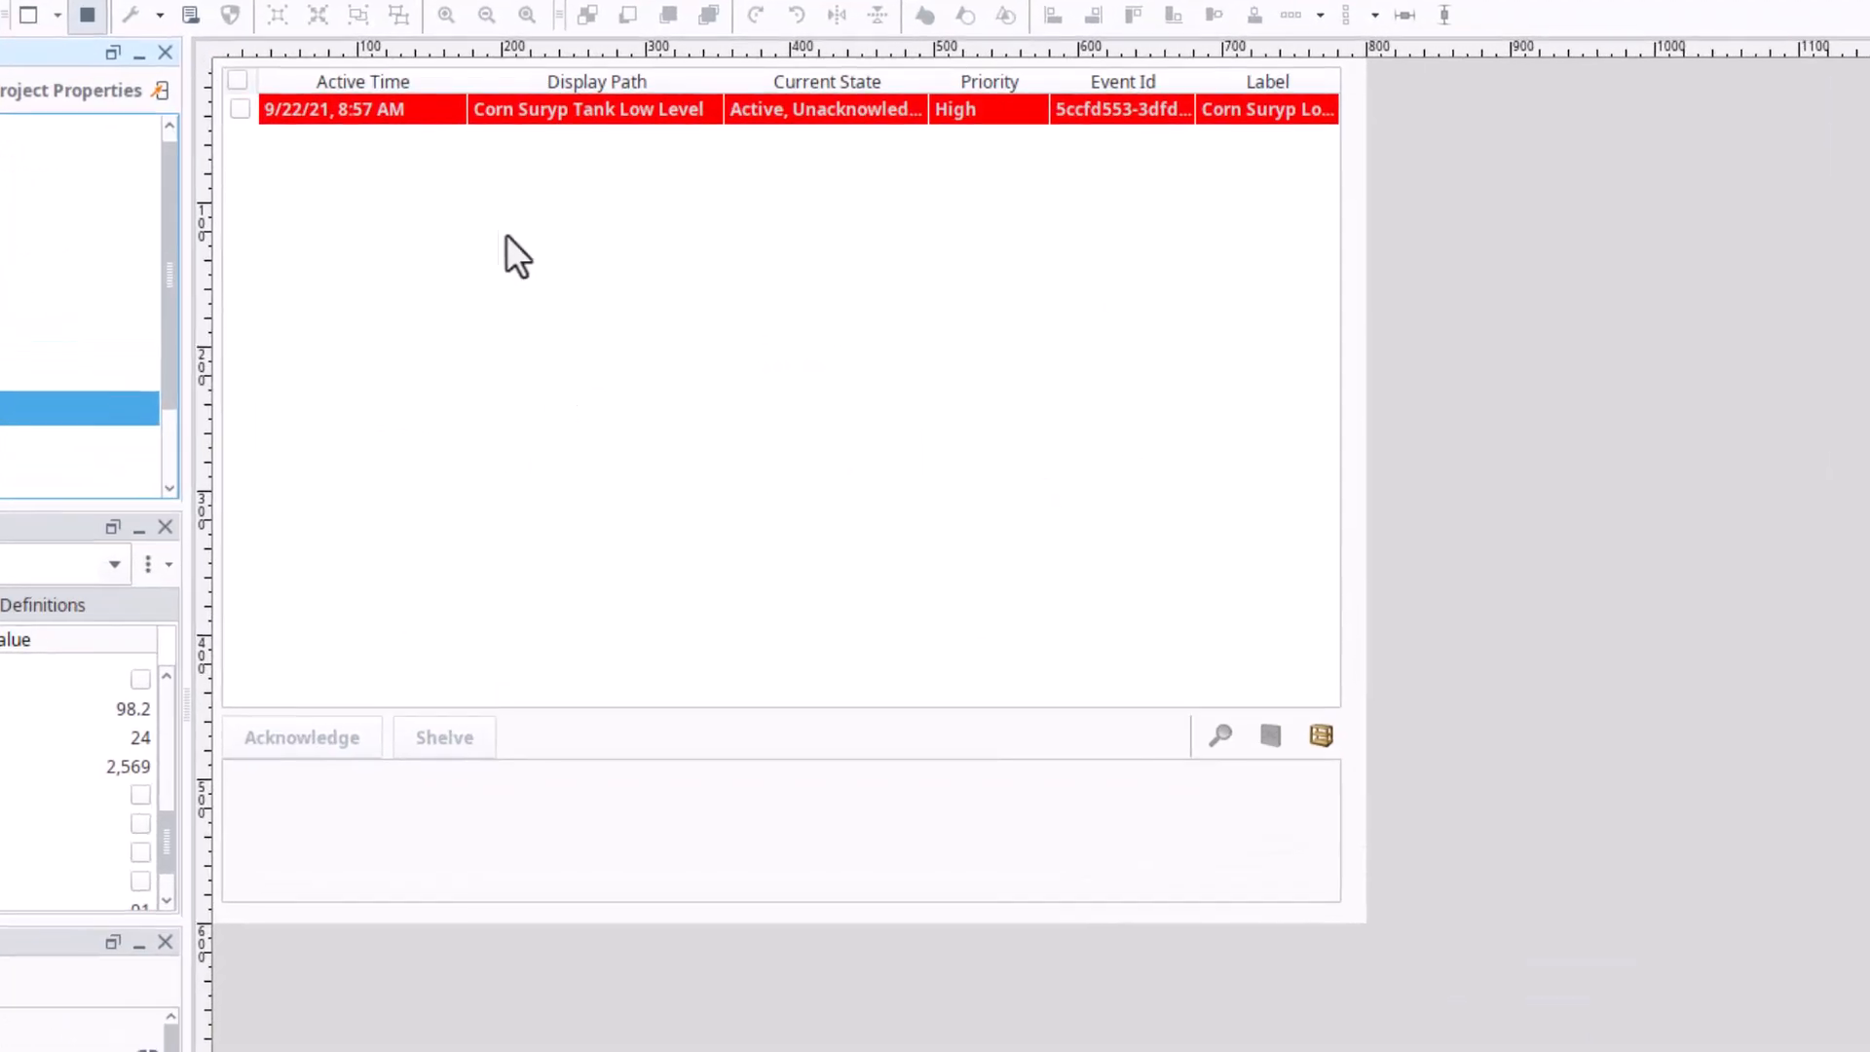
# - Bring up the column visibility menu on the Display Path header
pyautogui.rightClick(826, 82)
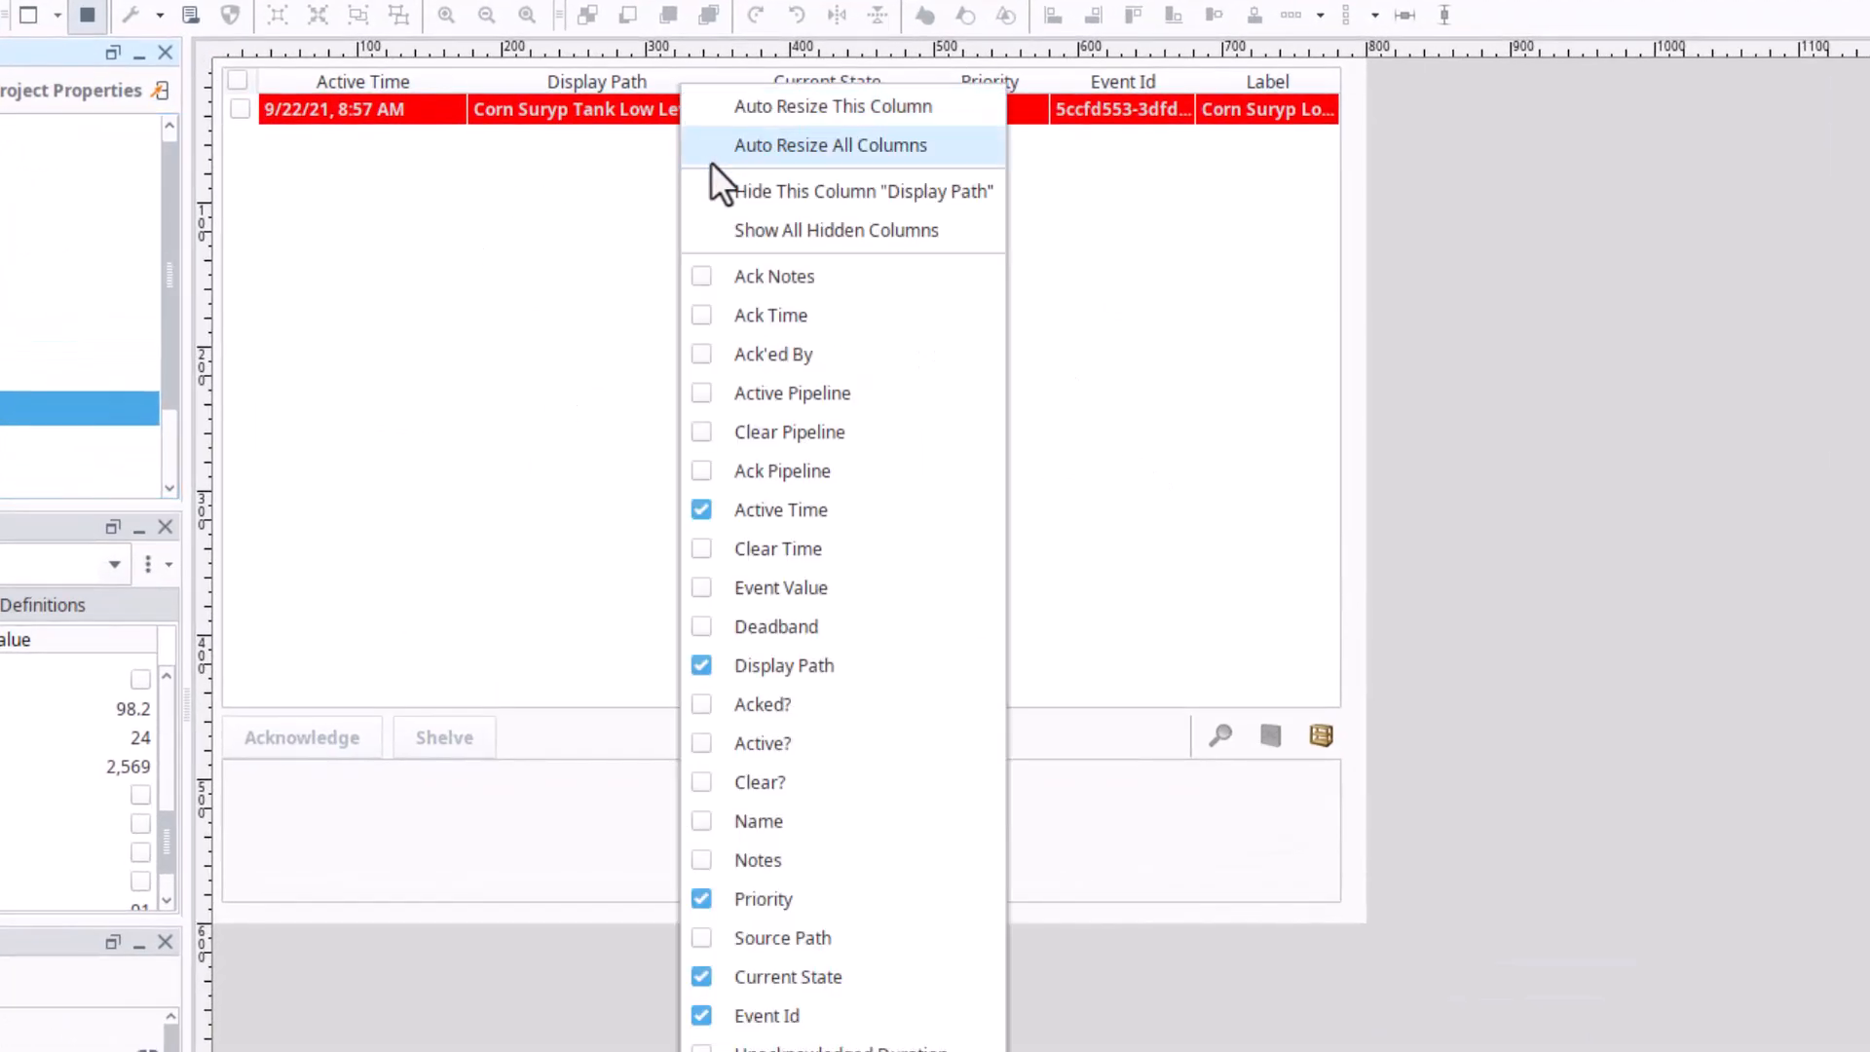